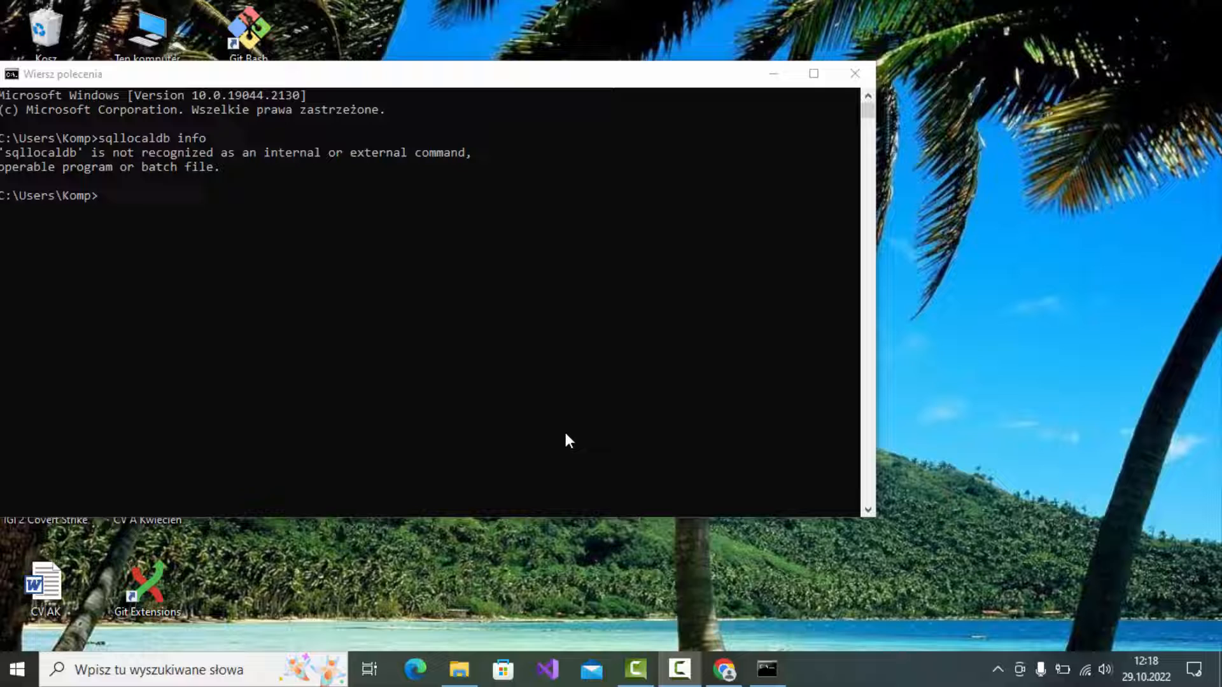
mouse_move(81, 219)
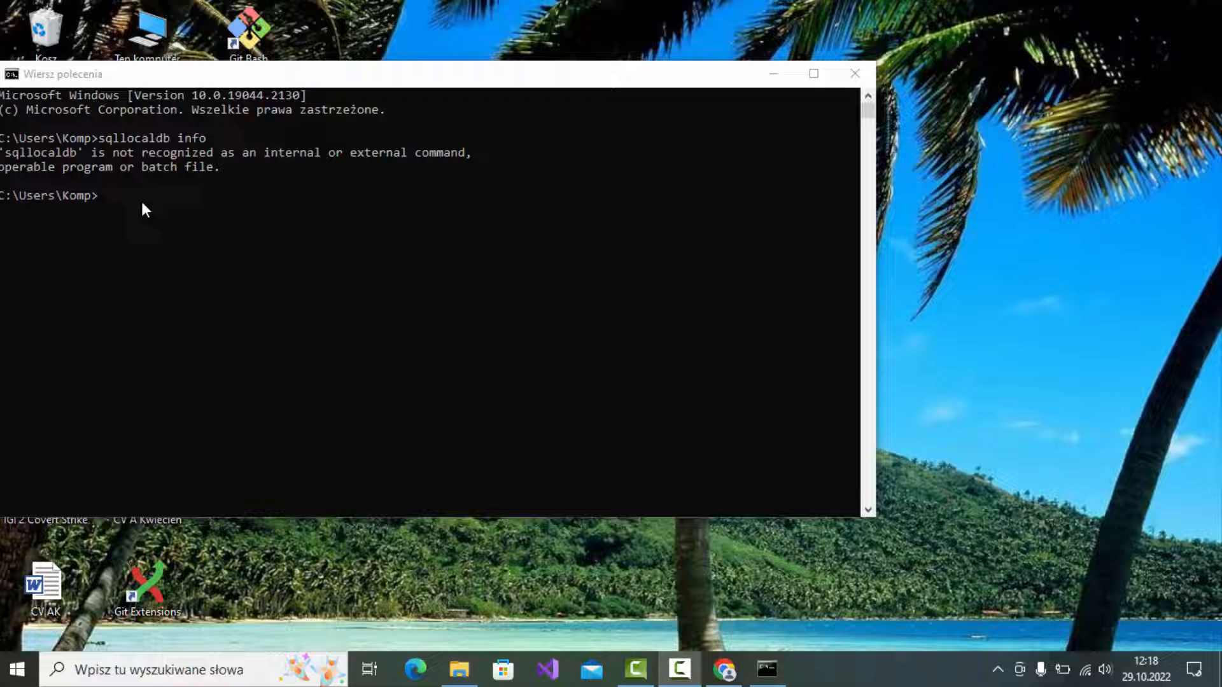
mouse_move(302, 326)
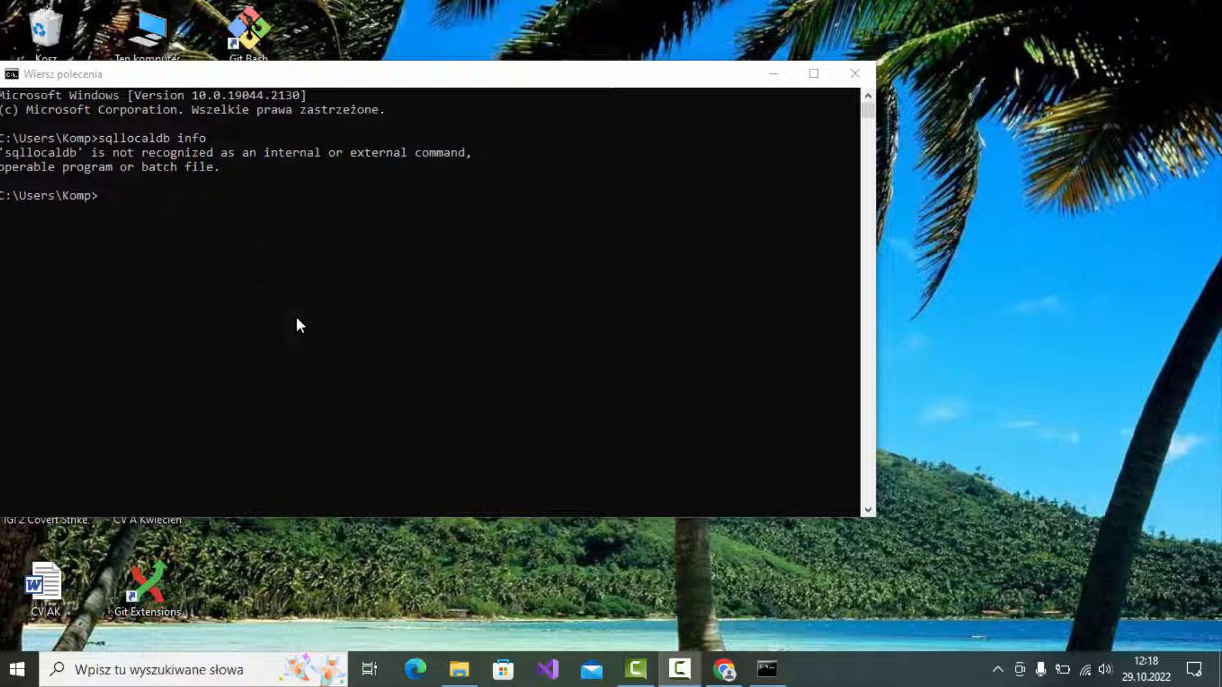
mouse_move(459, 573)
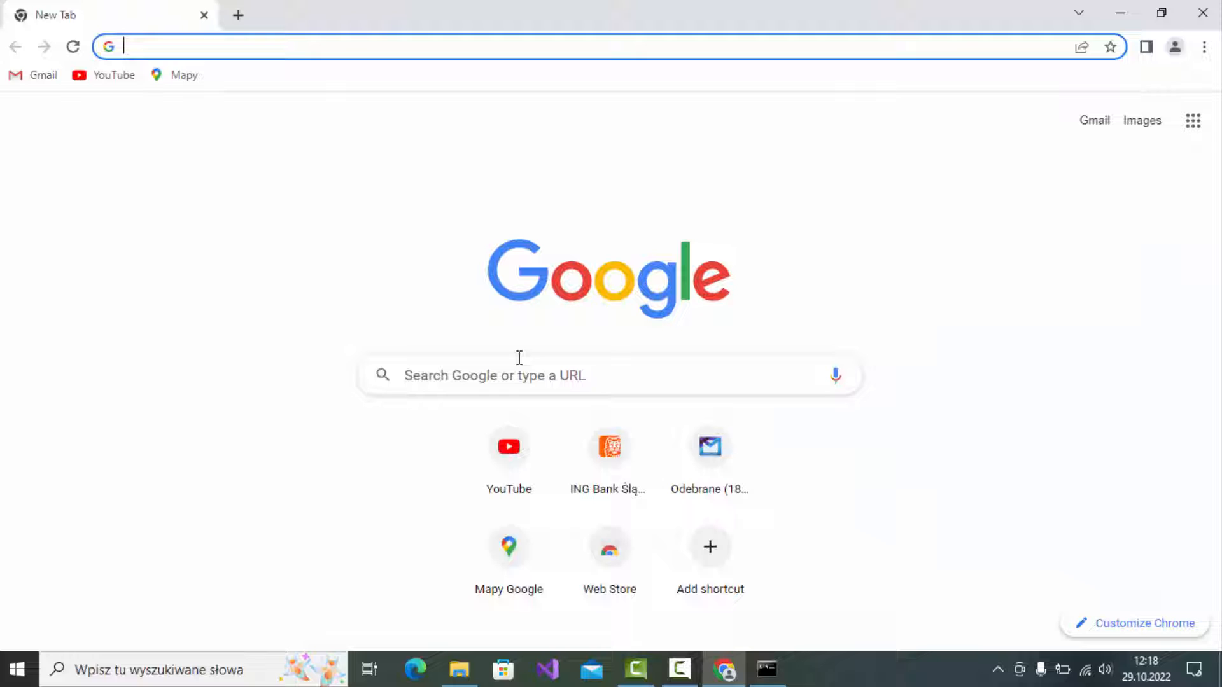
- Search 'sql server express localdb', reach the Microsoft Learn LocalDB page and download the SQL Server Express 2019 installer
left_click(514, 374)
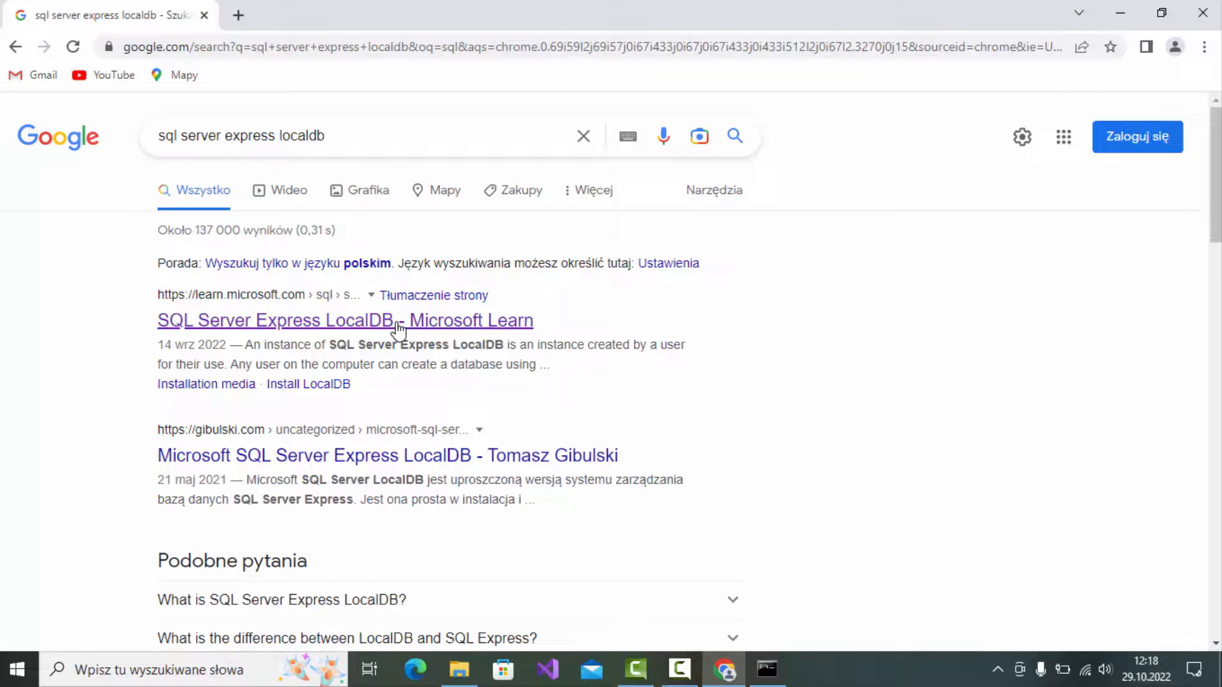
left_click(345, 321)
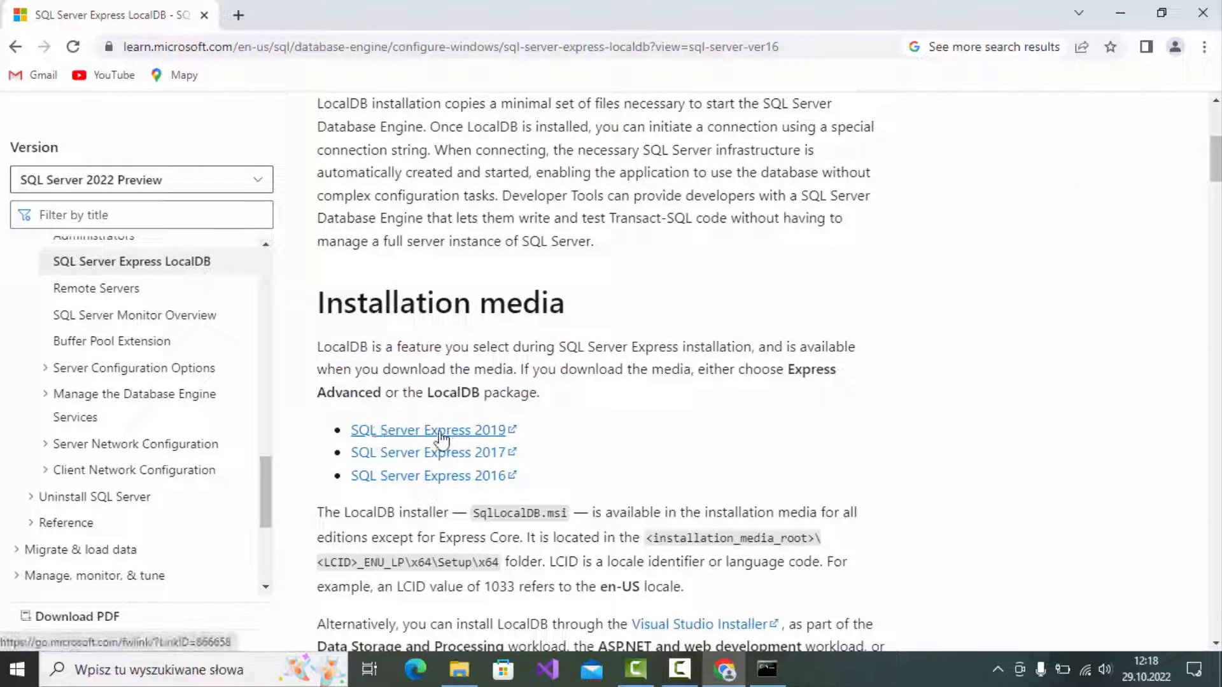
left_click(427, 429)
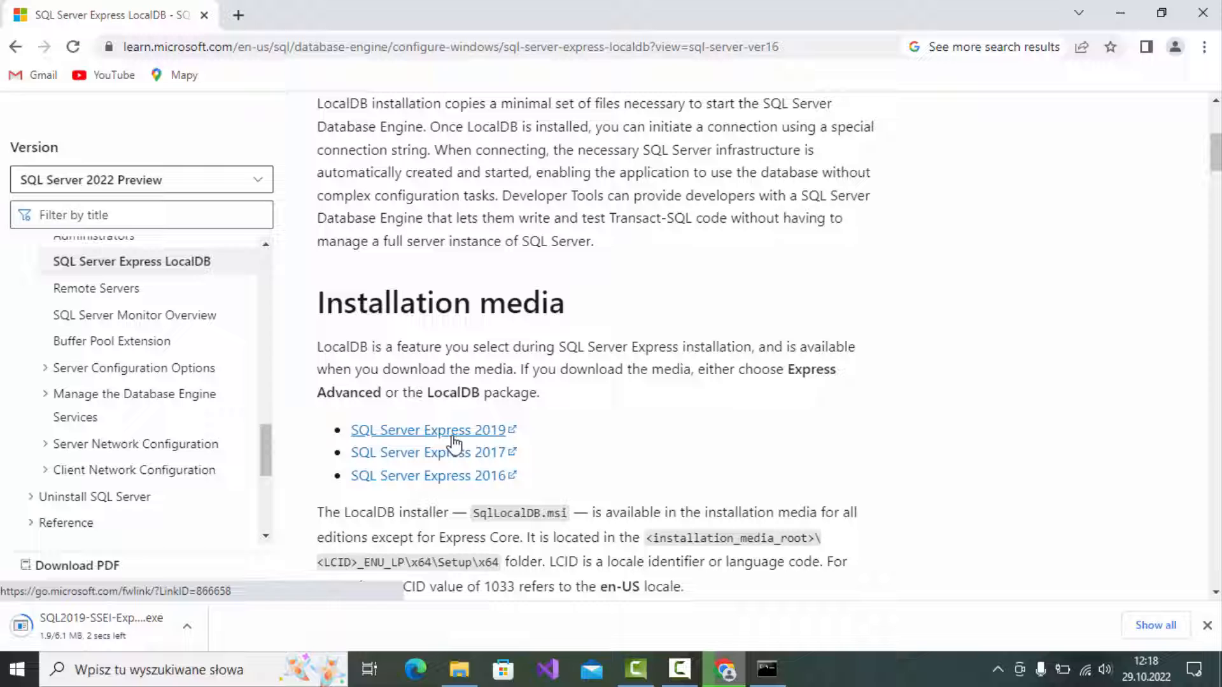
left_click(186, 626)
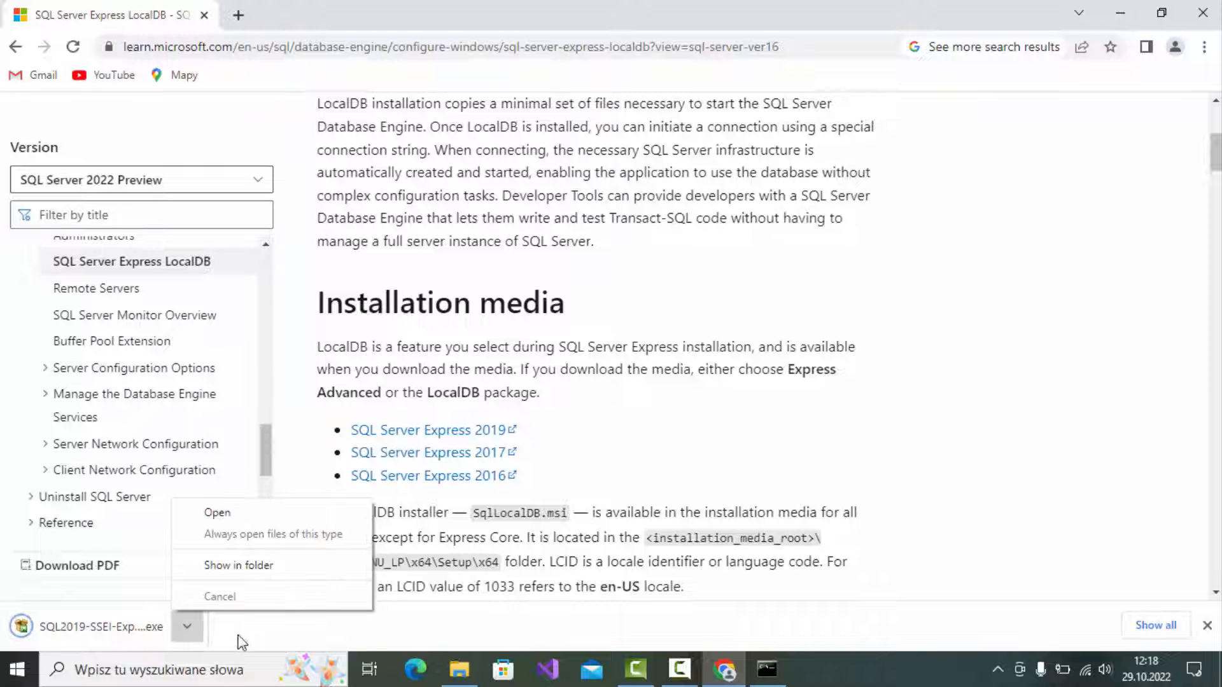
- Run the Express installer in Download Media mode and download only the LocalDB (53 MB) package to Downloads
left_click(216, 512)
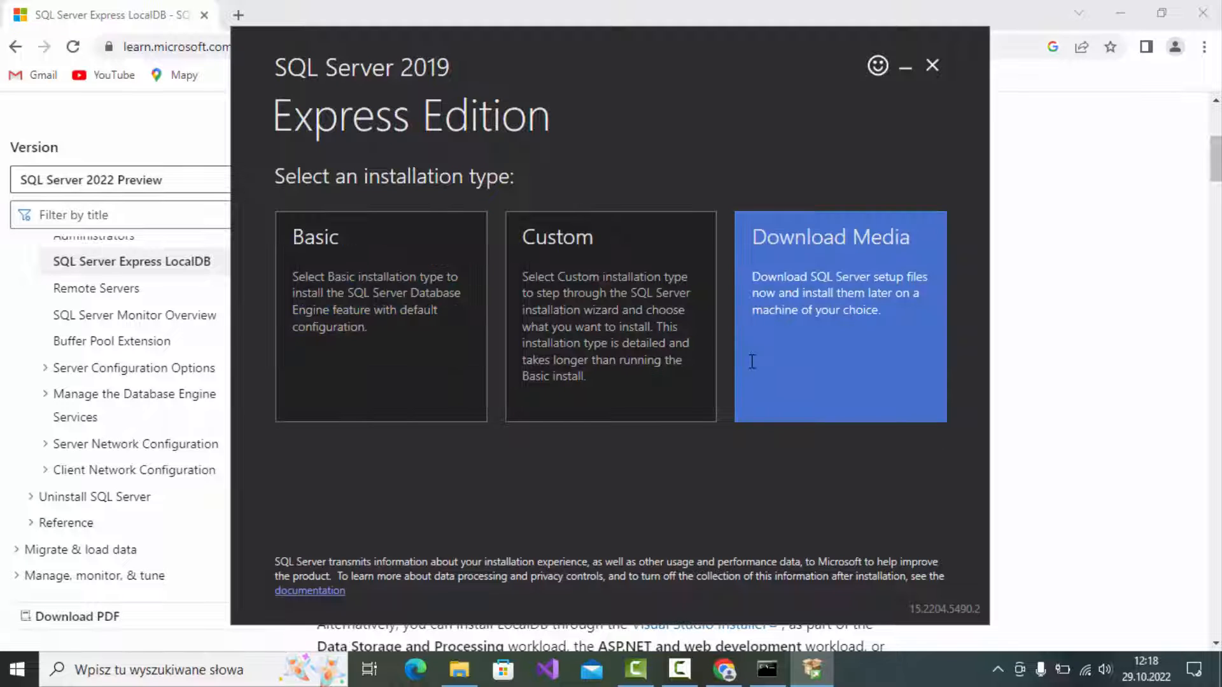
left_click(839, 315)
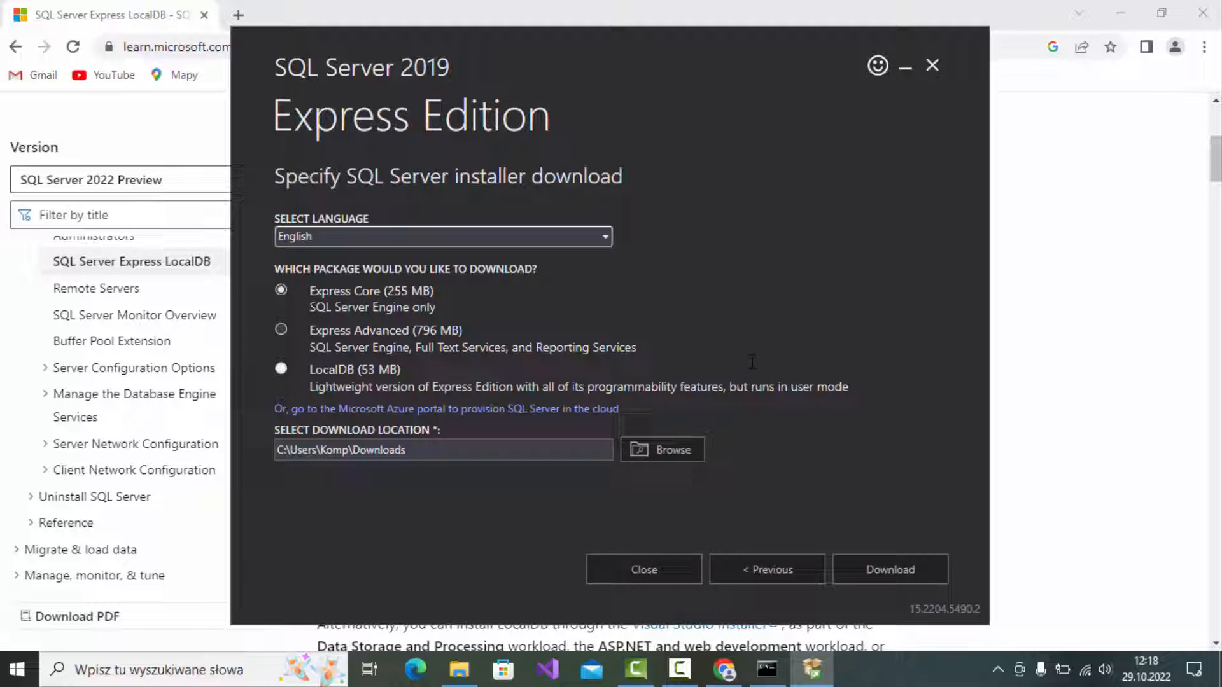
left_click(281, 368)
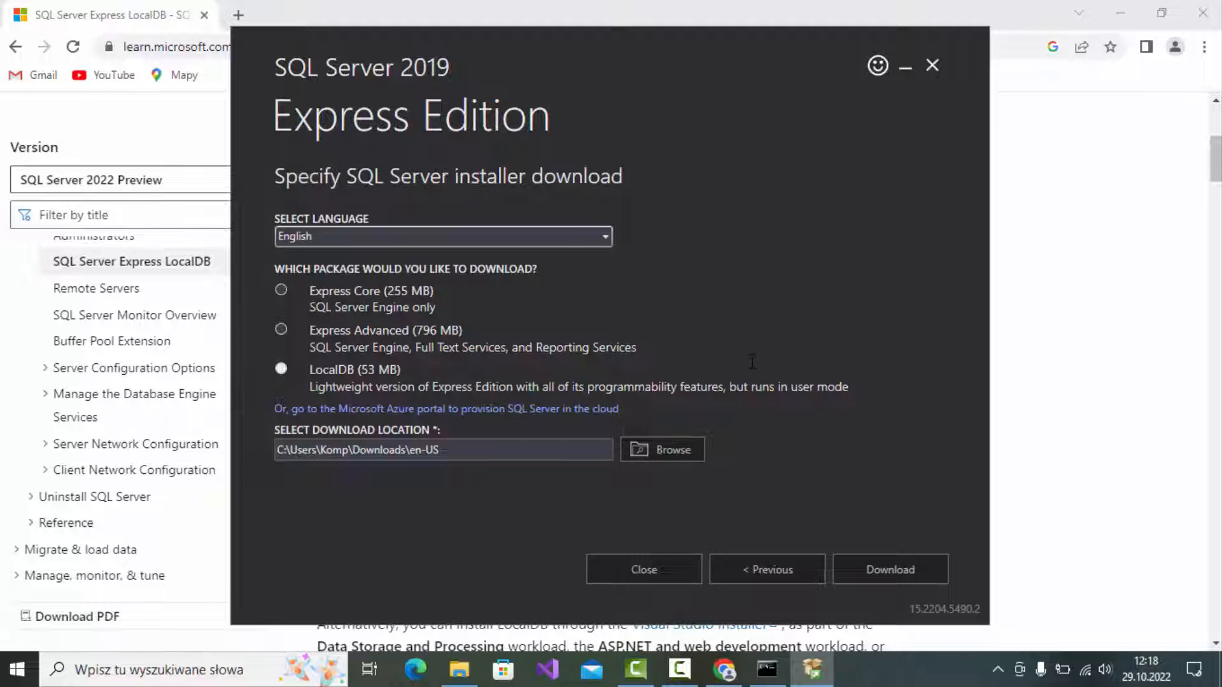
left_click(280, 368)
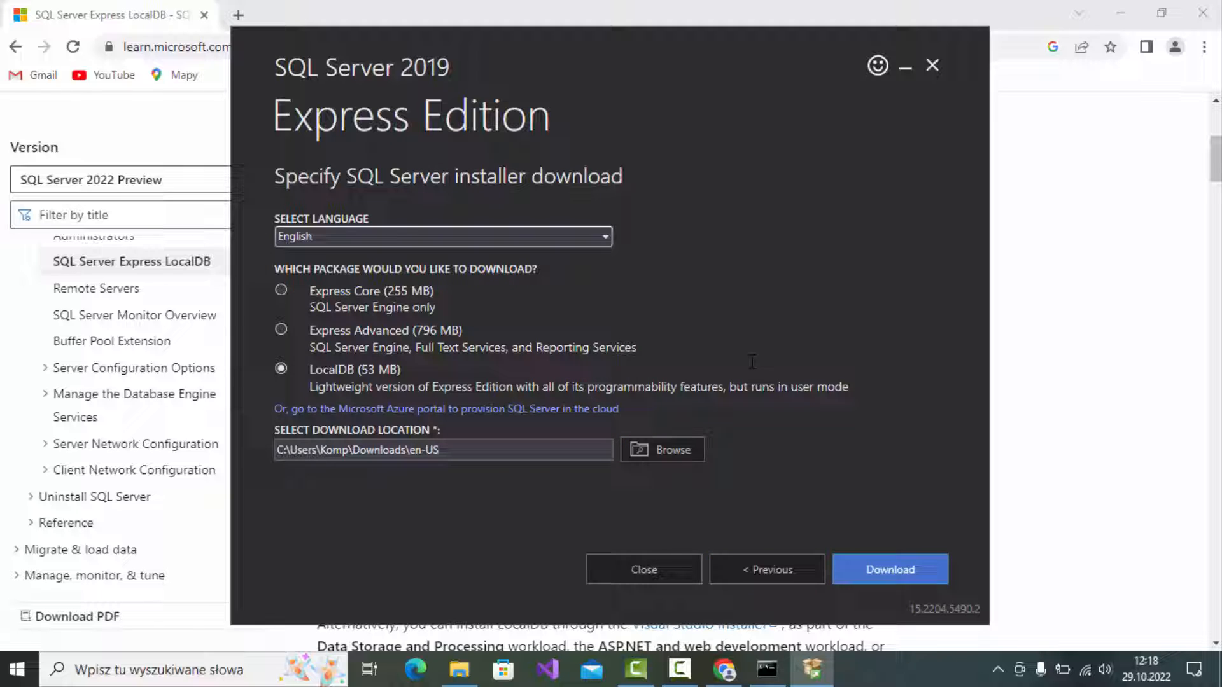
left_click(889, 569)
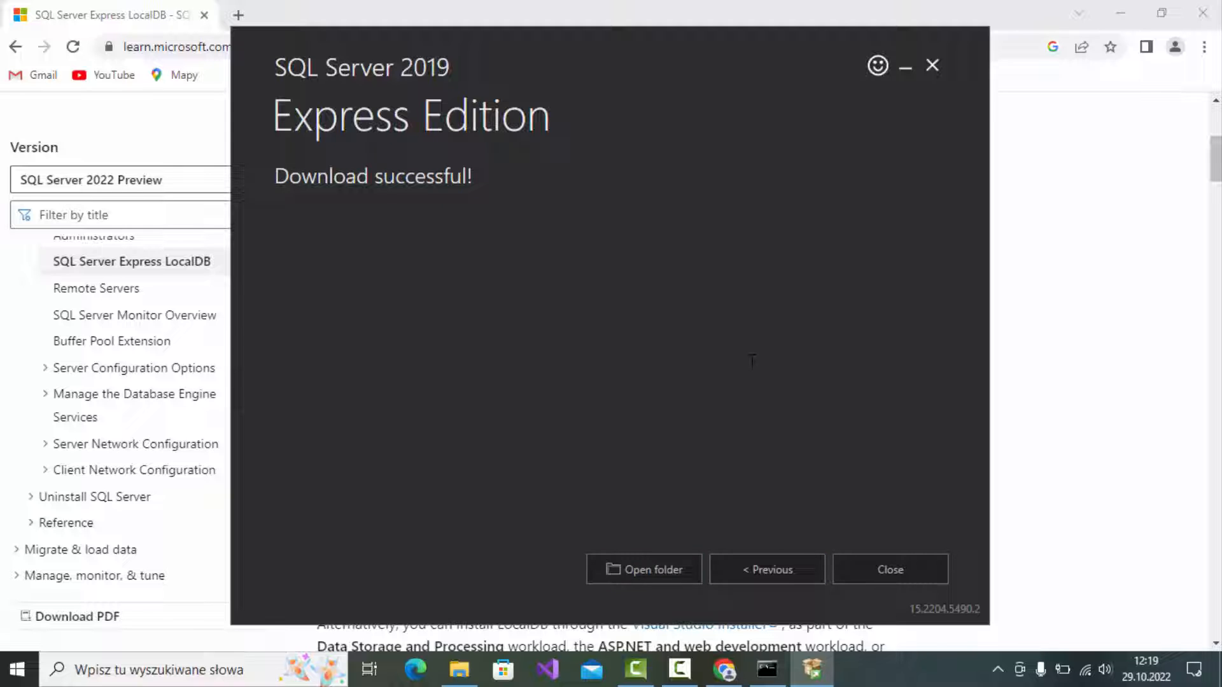
- Run SqlLocalDB.msi from Downloads\en-US, accept the license and install SQL Server 2019 LocalDB to completion
left_click(644, 569)
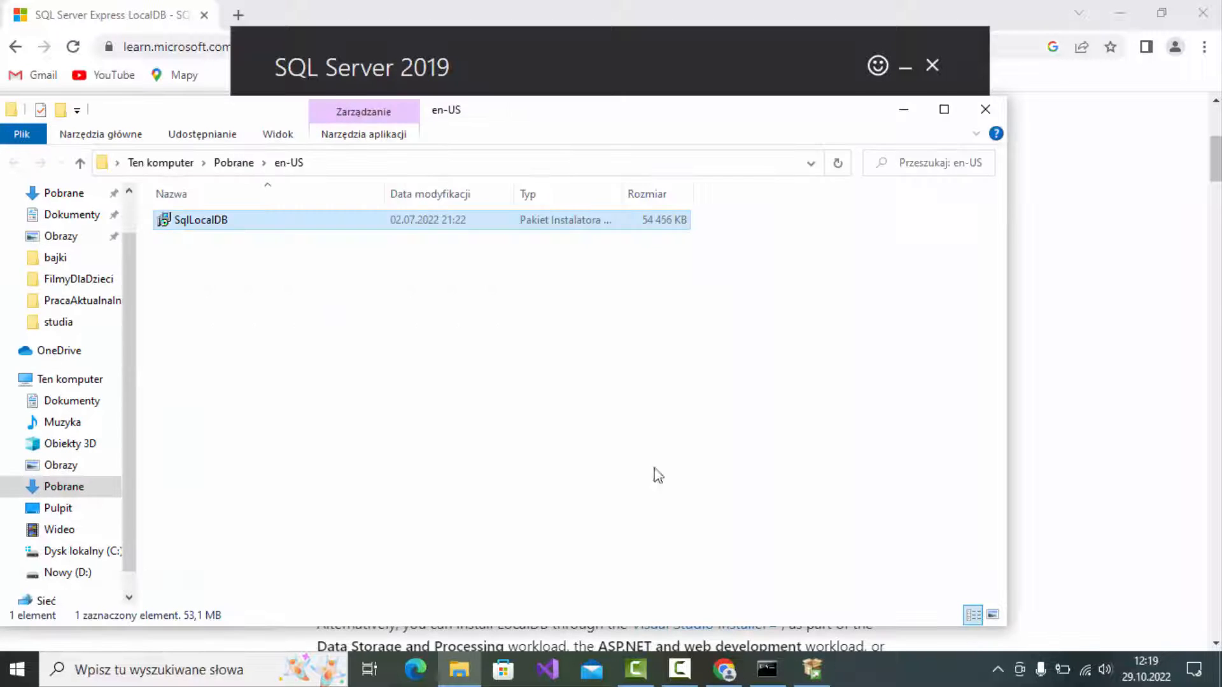
double_click(199, 220)
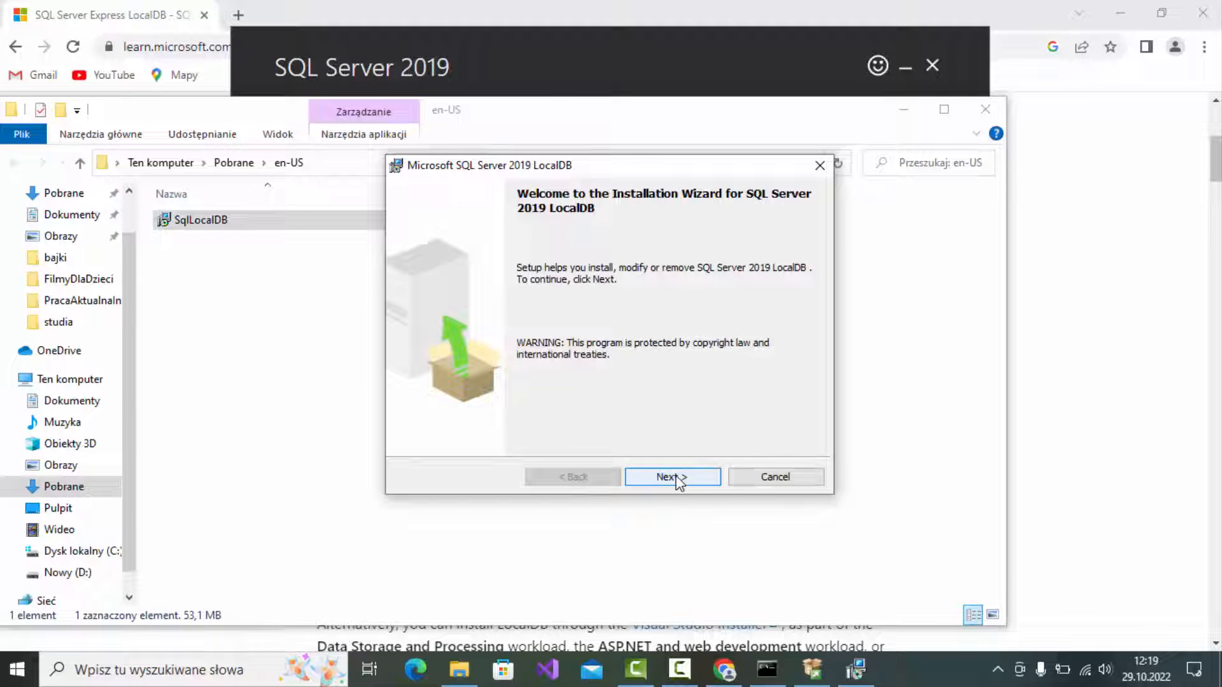
left_click(672, 477)
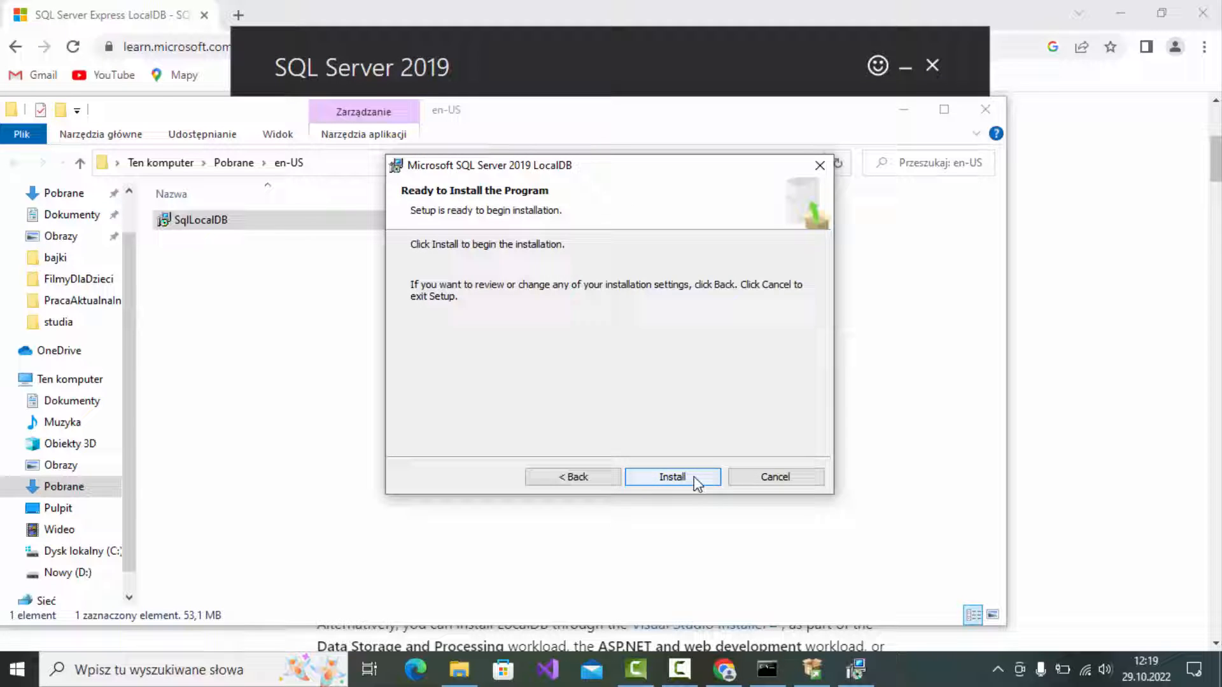
left_click(672, 477)
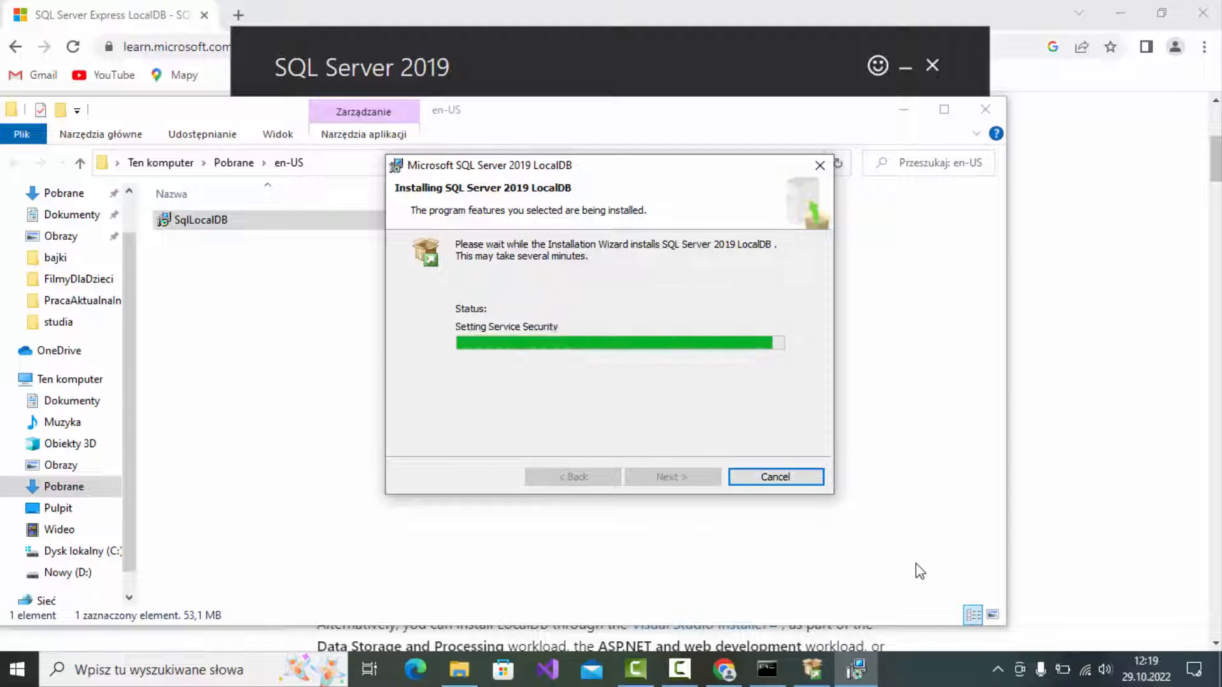
mouse_move(447, 407)
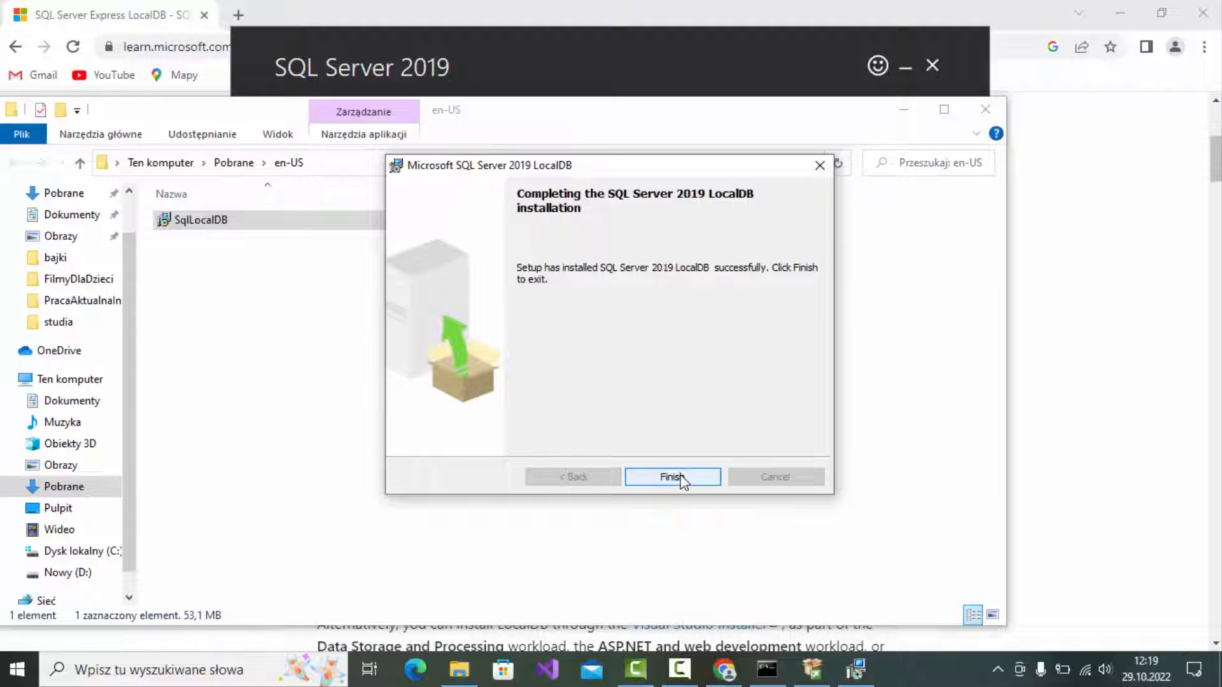
left_click(672, 477)
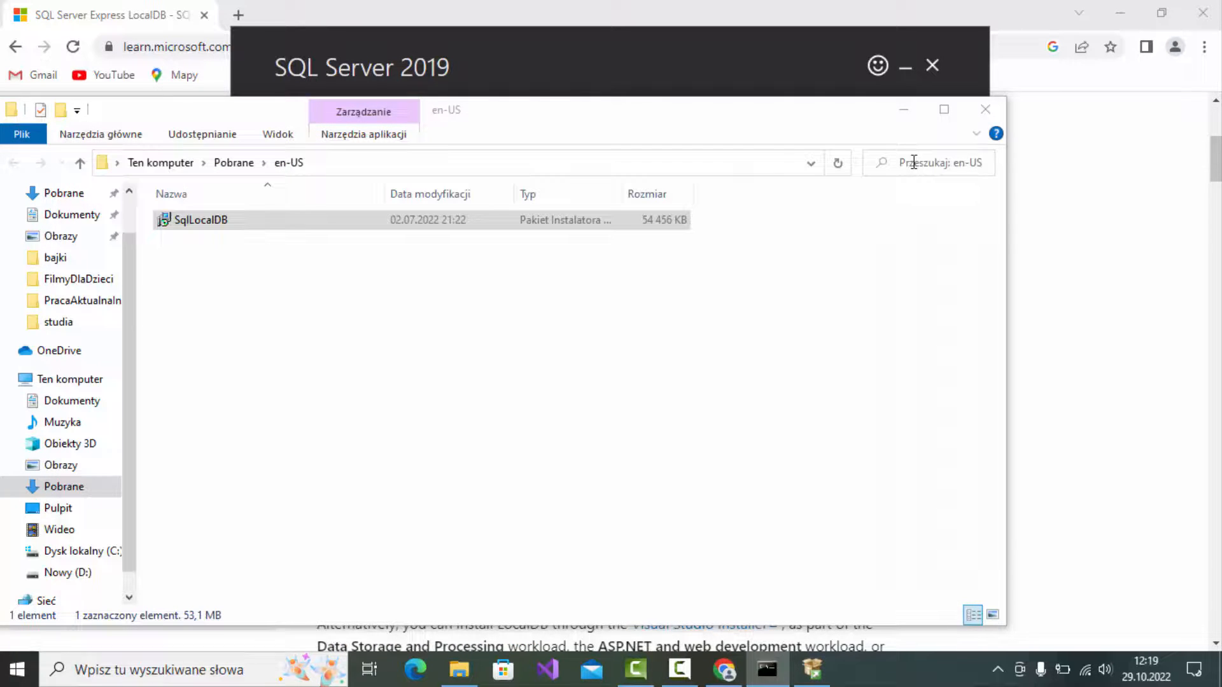
- Launch cmd from Start and run 'sqllocaldb info' to list the MSSQLLocalDB instance
left_click(16, 669)
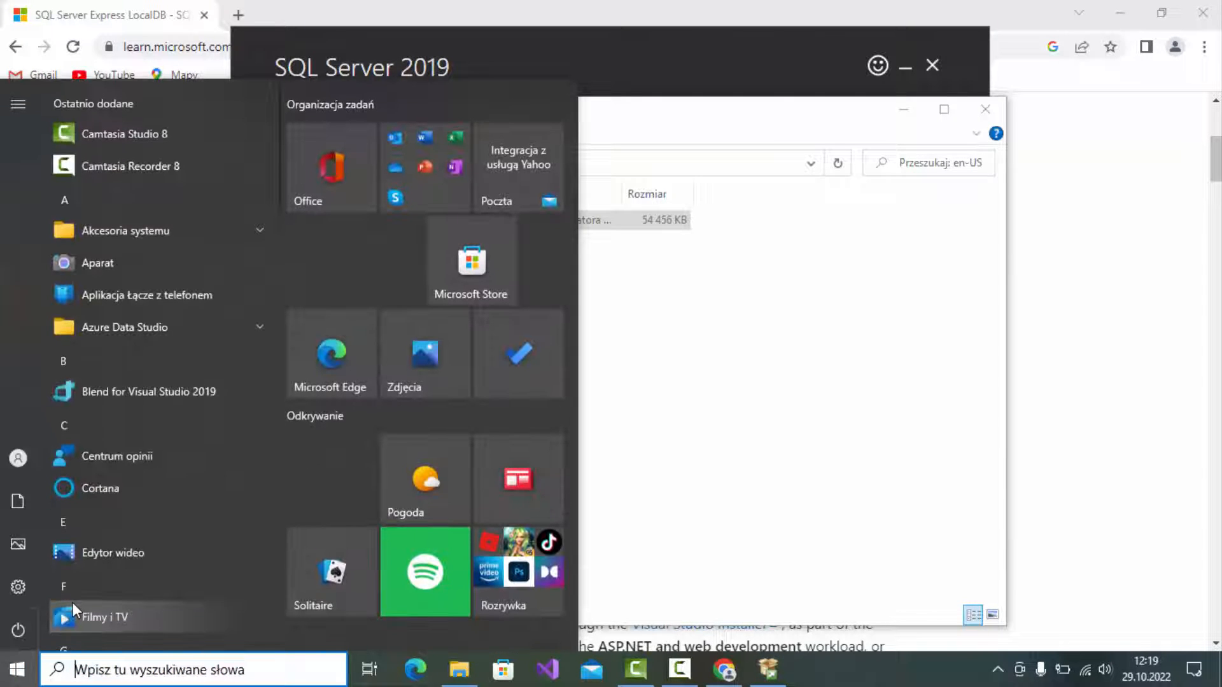
type("cmd")
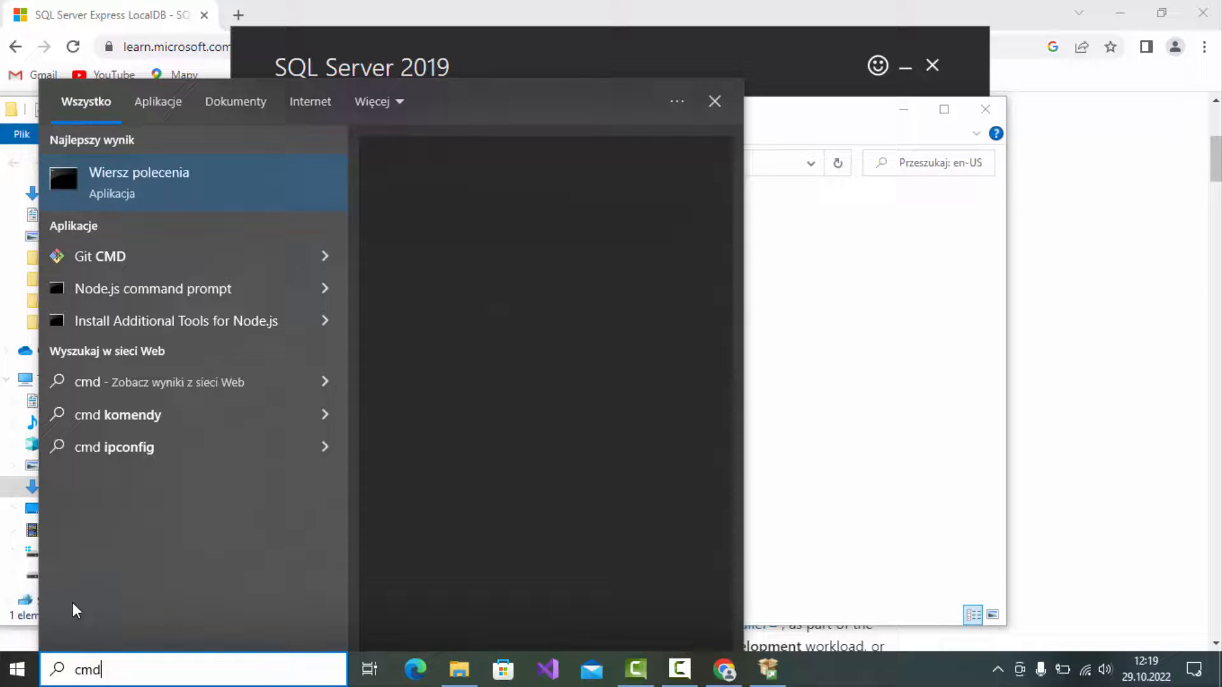
left_click(139, 182)
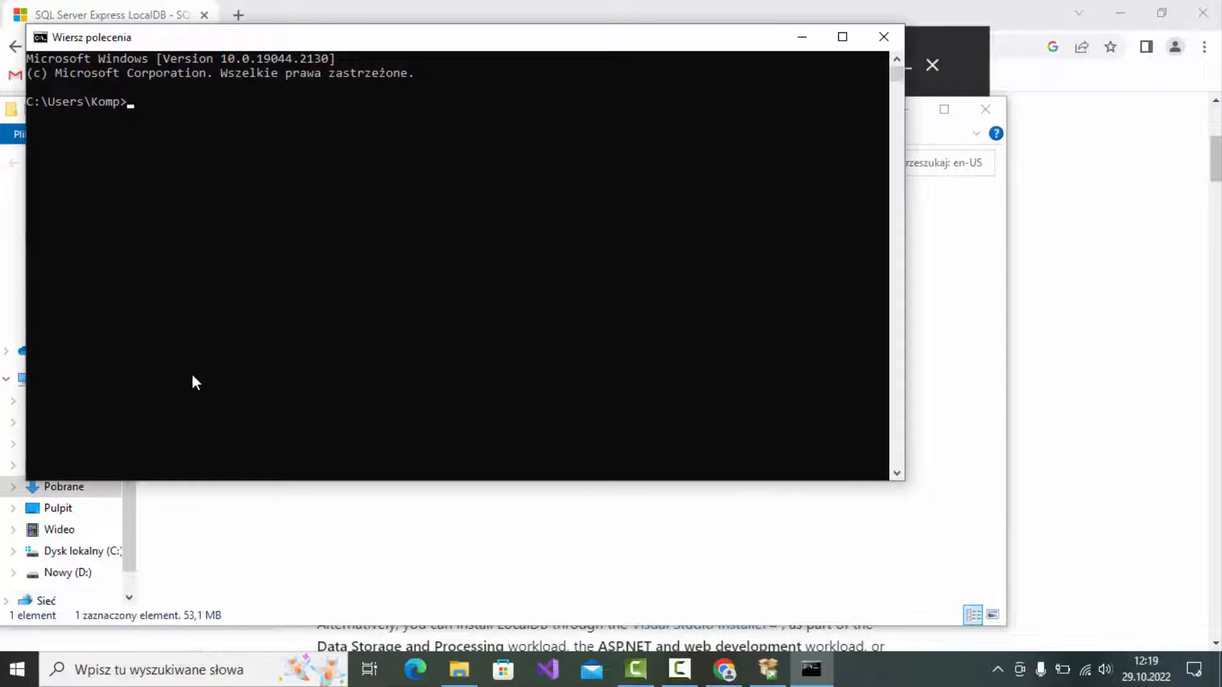
type("sql")
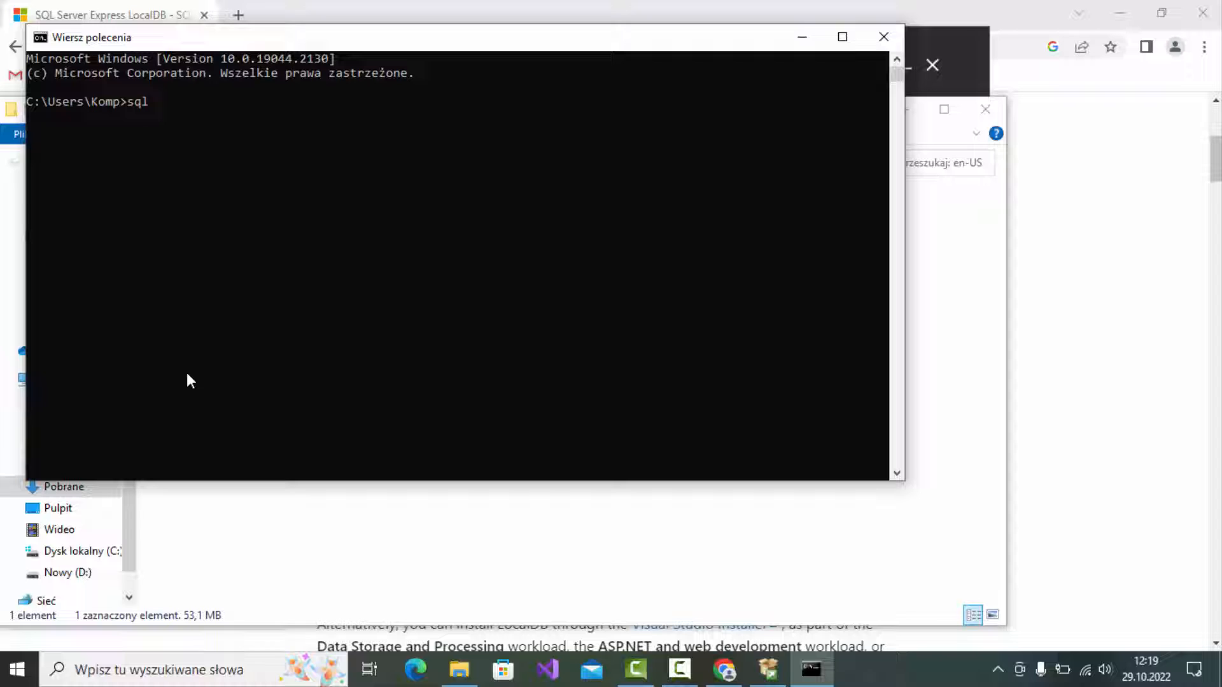
type("localdb info")
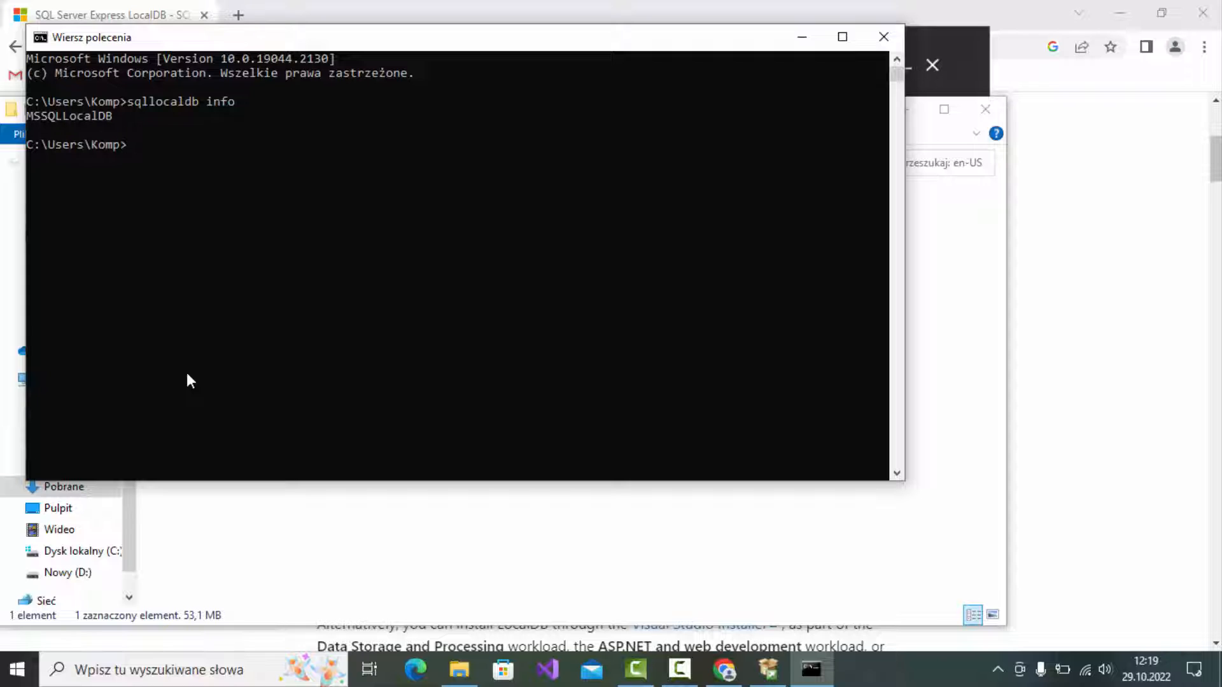
mouse_move(125, 213)
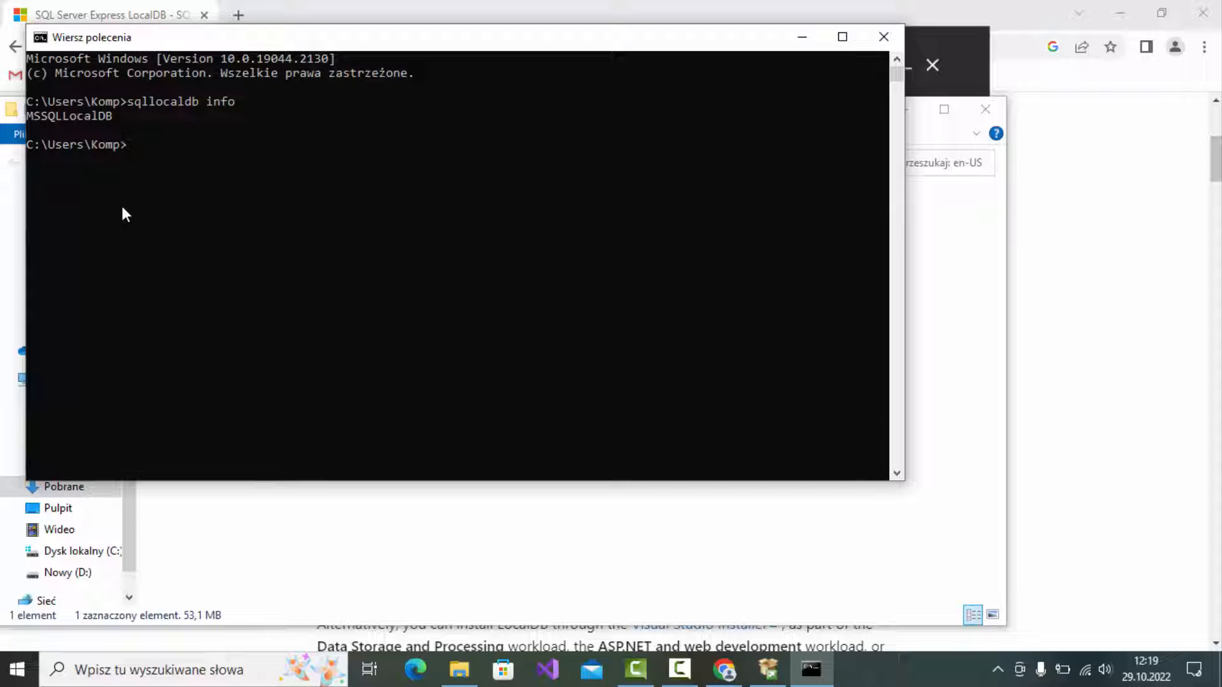
mouse_move(173, 154)
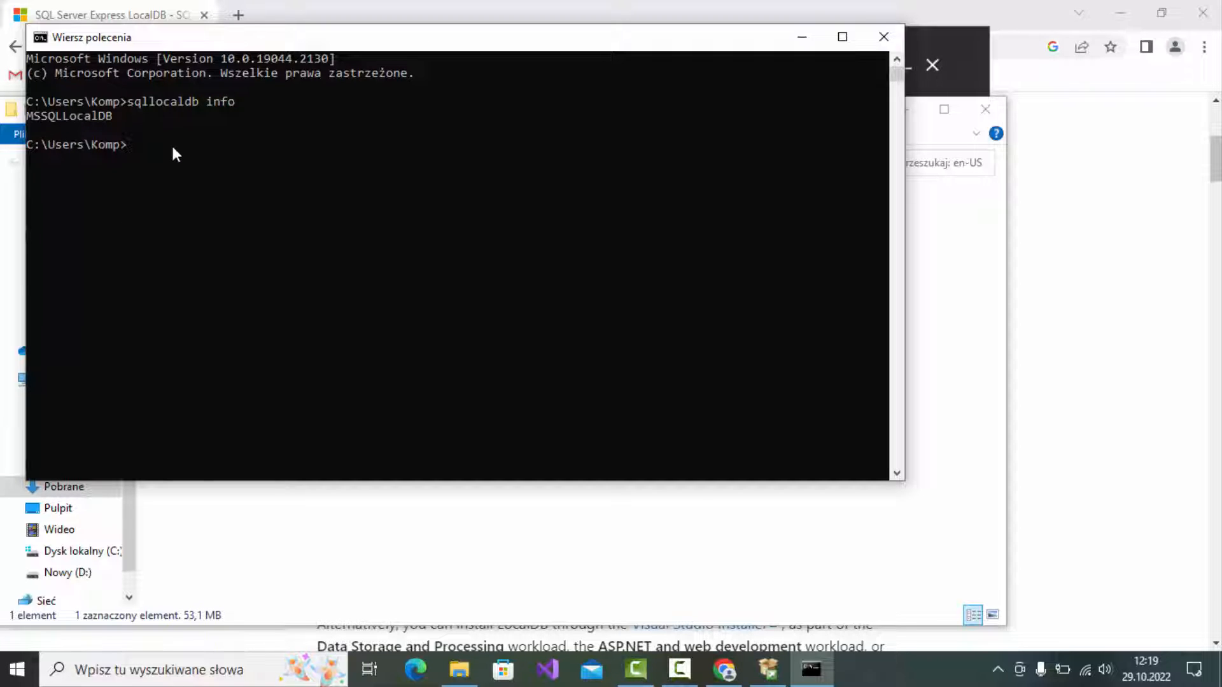
- Run sqllocaldb create "122333" to create a new LocalDB instance named 122333
type("sql")
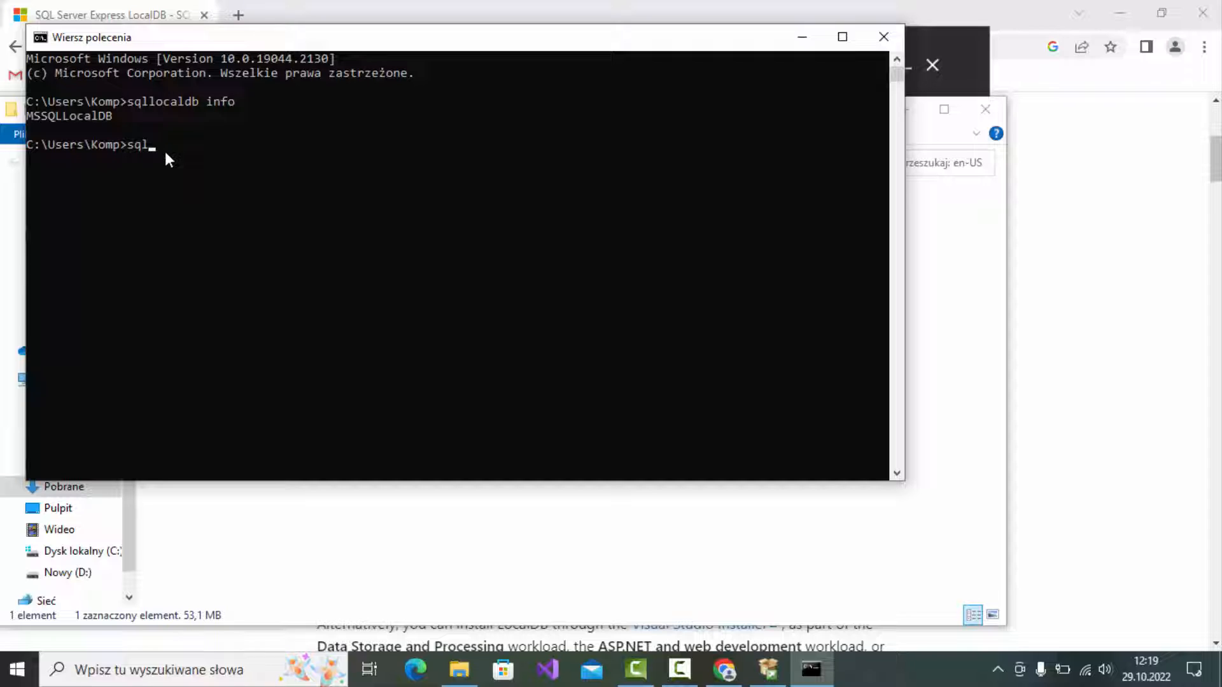
type("local")
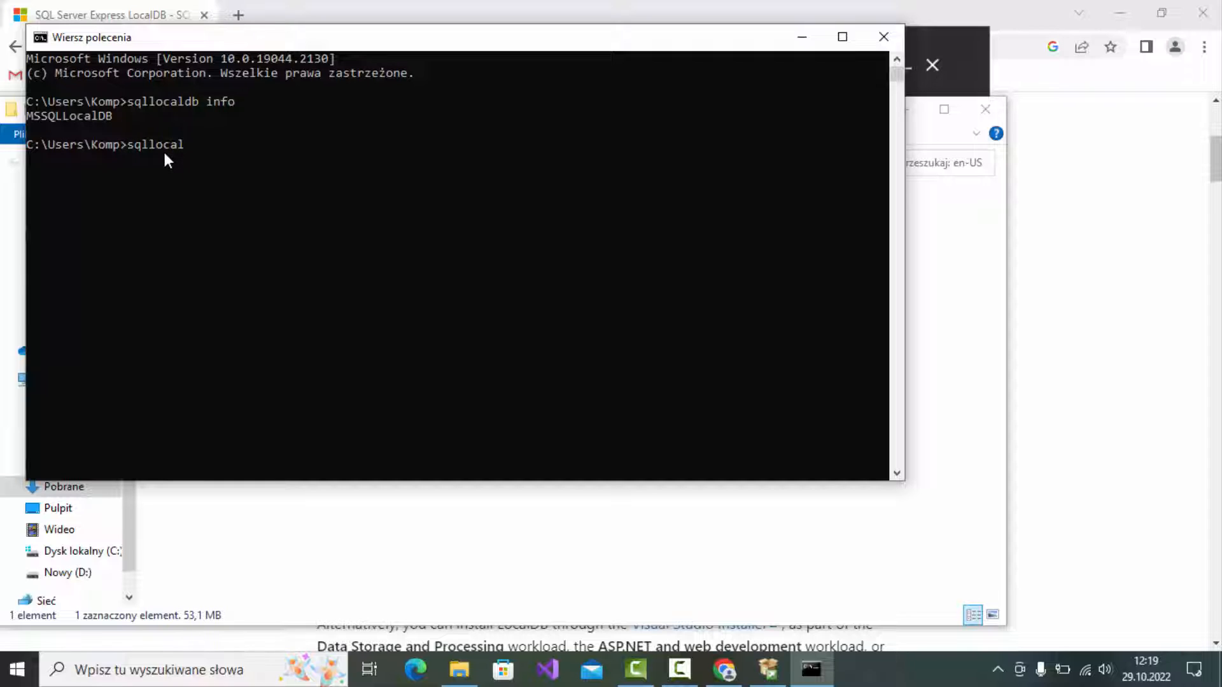
type("db")
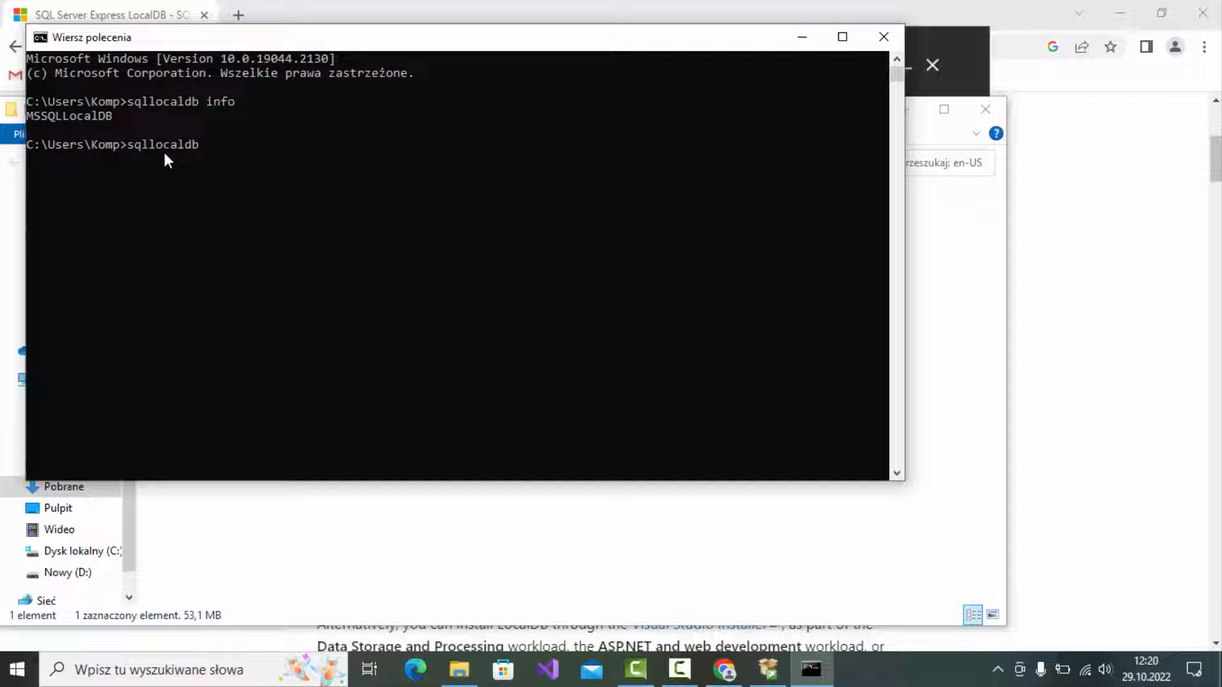
type("create")
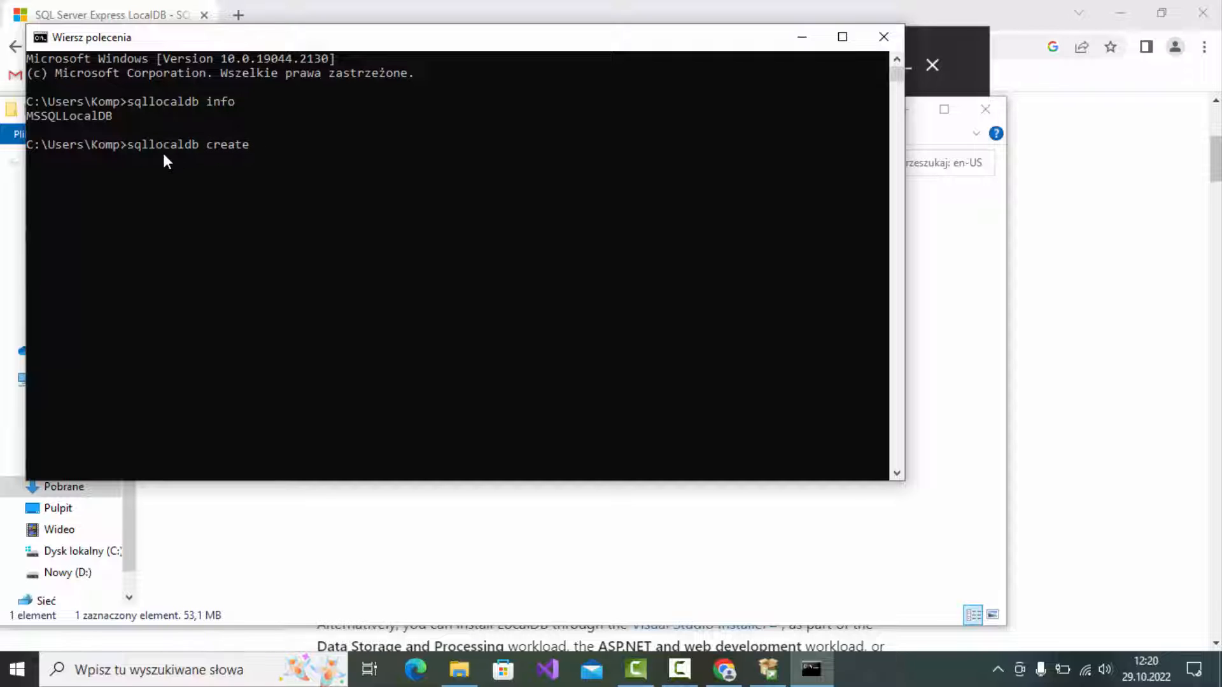
type("\"\"")
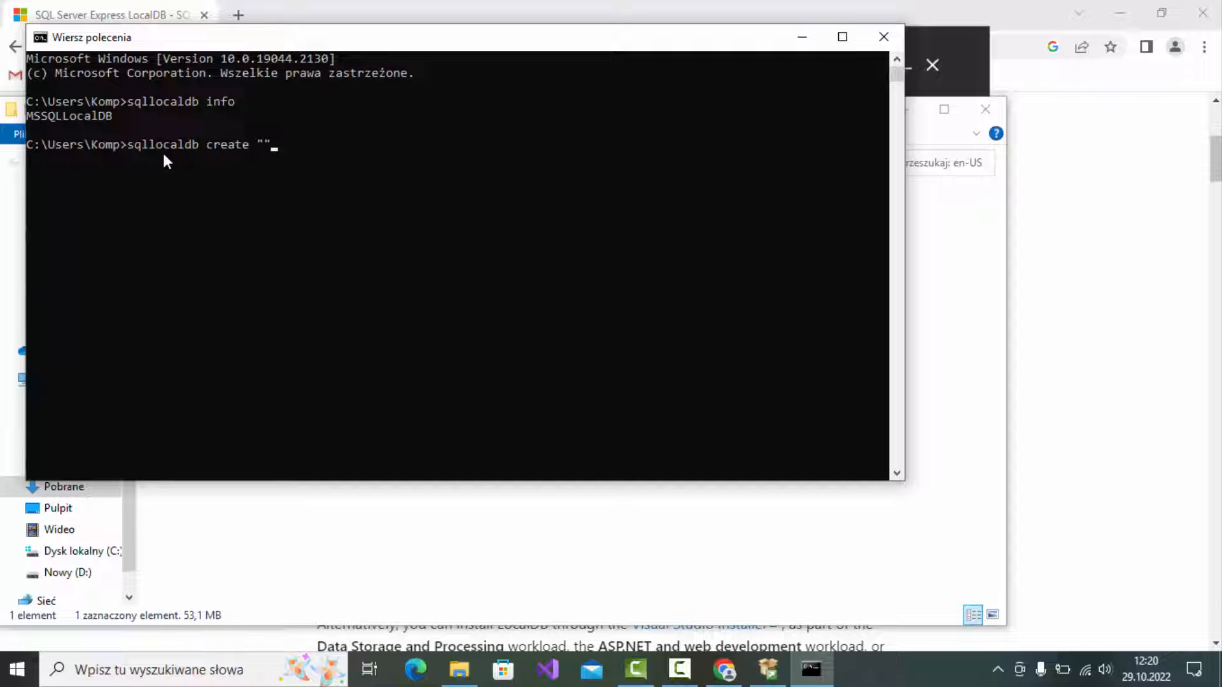
type("1")
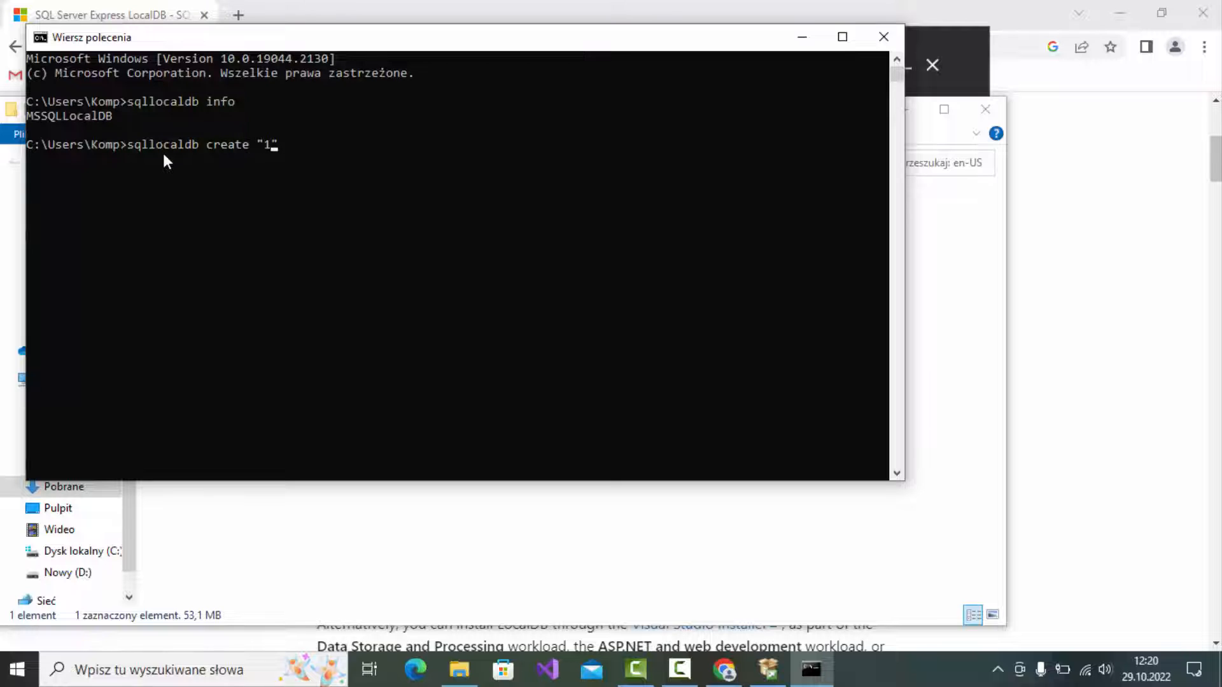
type("22333")
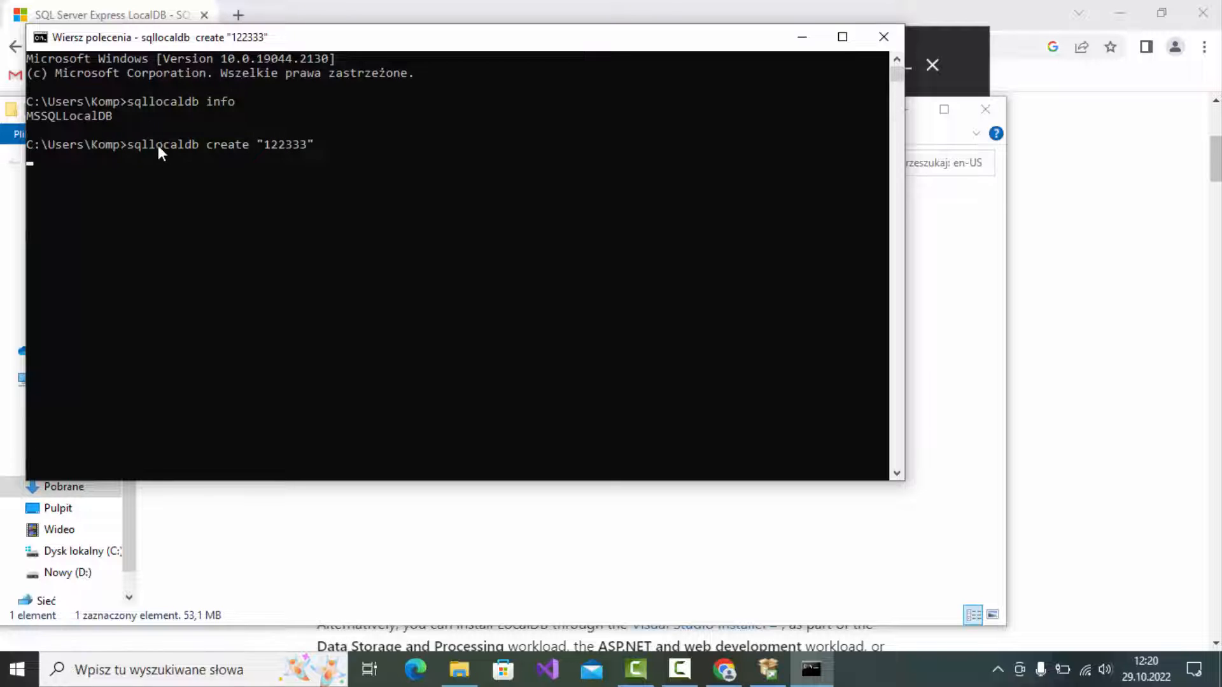
mouse_move(315, 222)
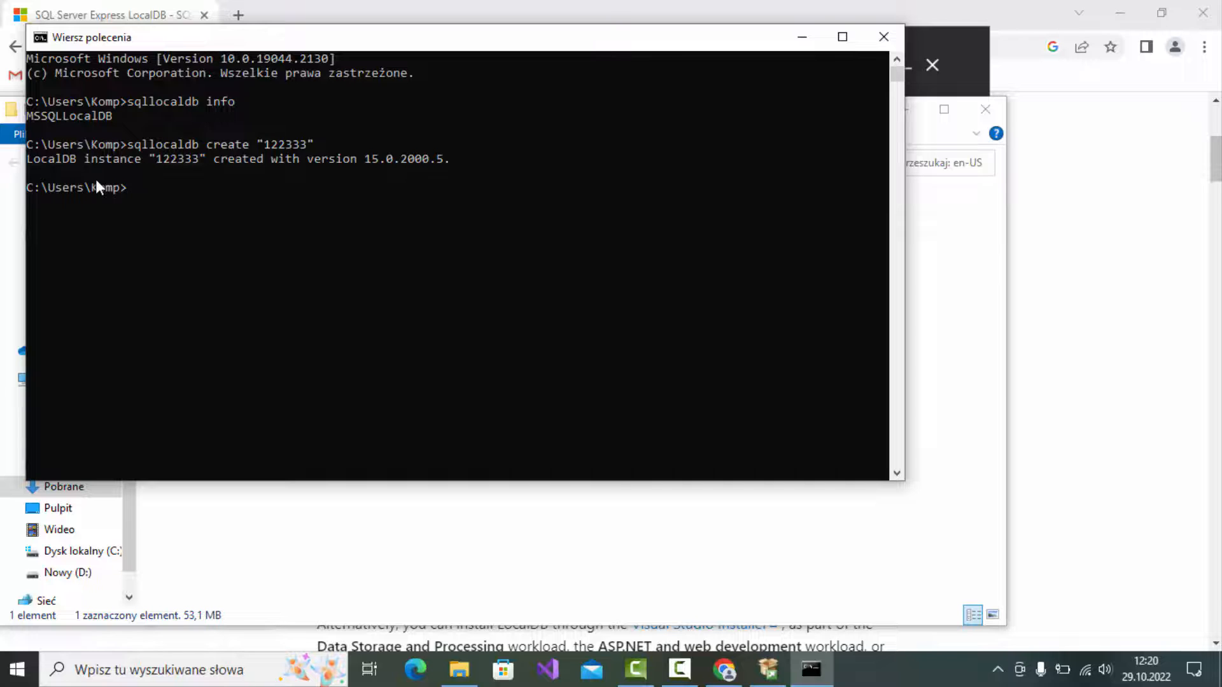
mouse_move(1204, 8)
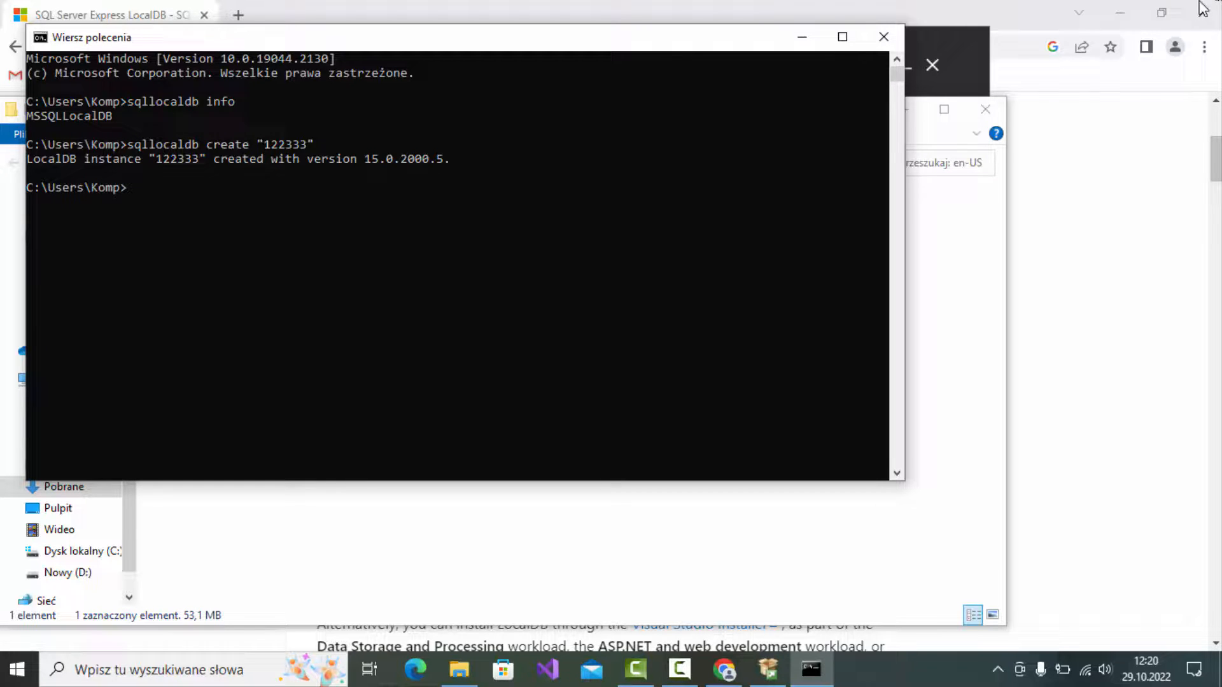